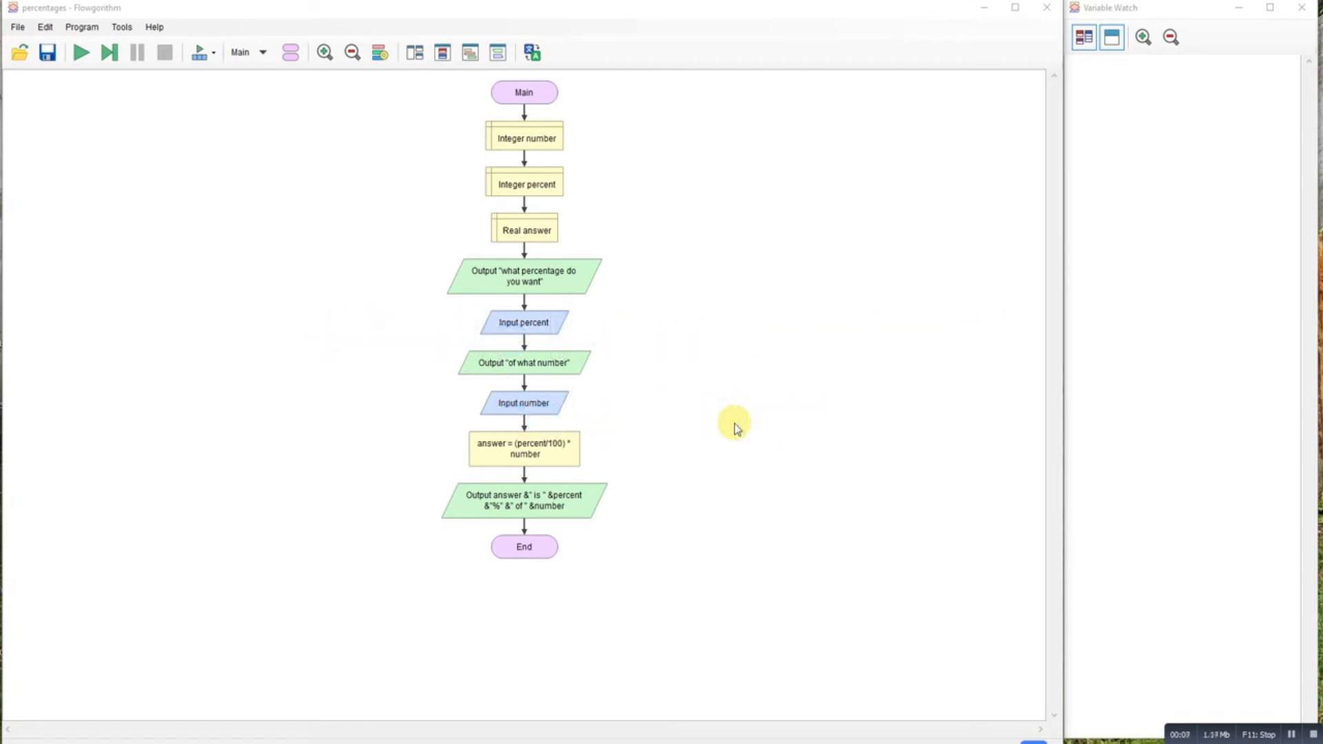
pyautogui.moveTo(362, 194)
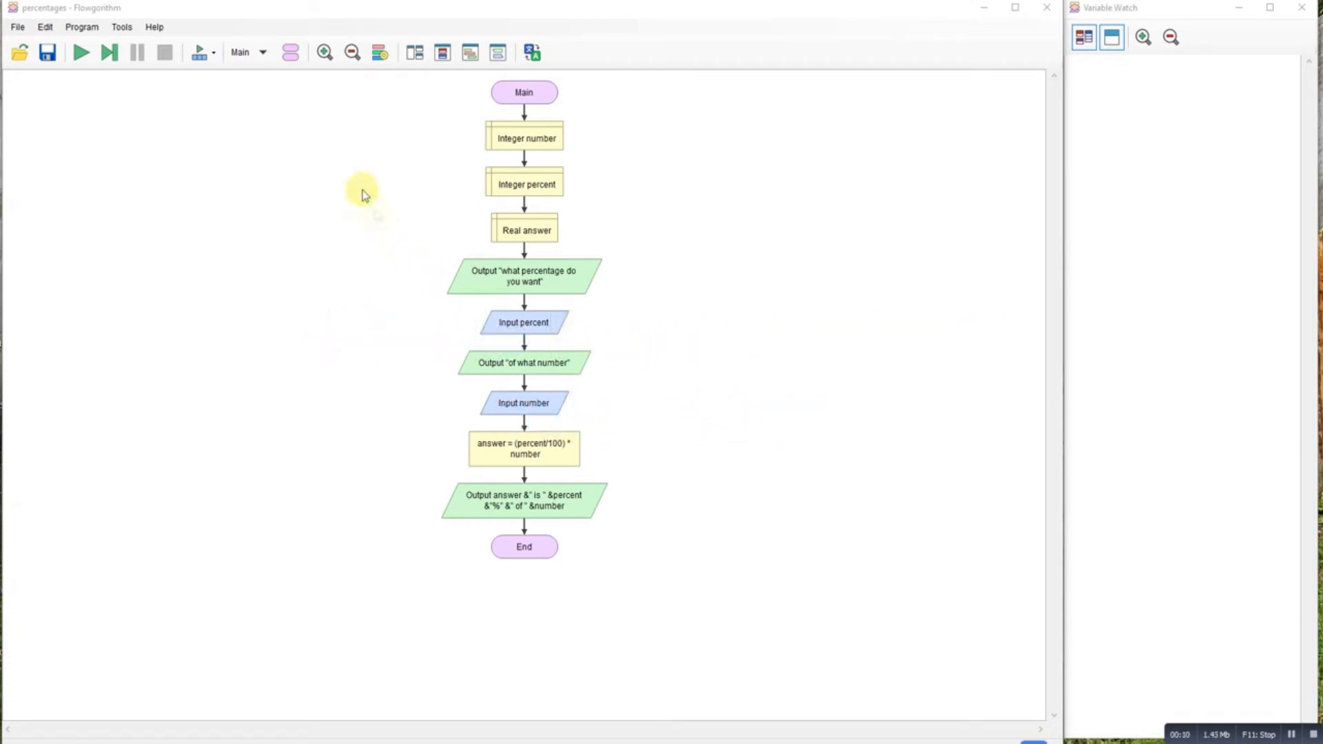
pyautogui.moveTo(253, 192)
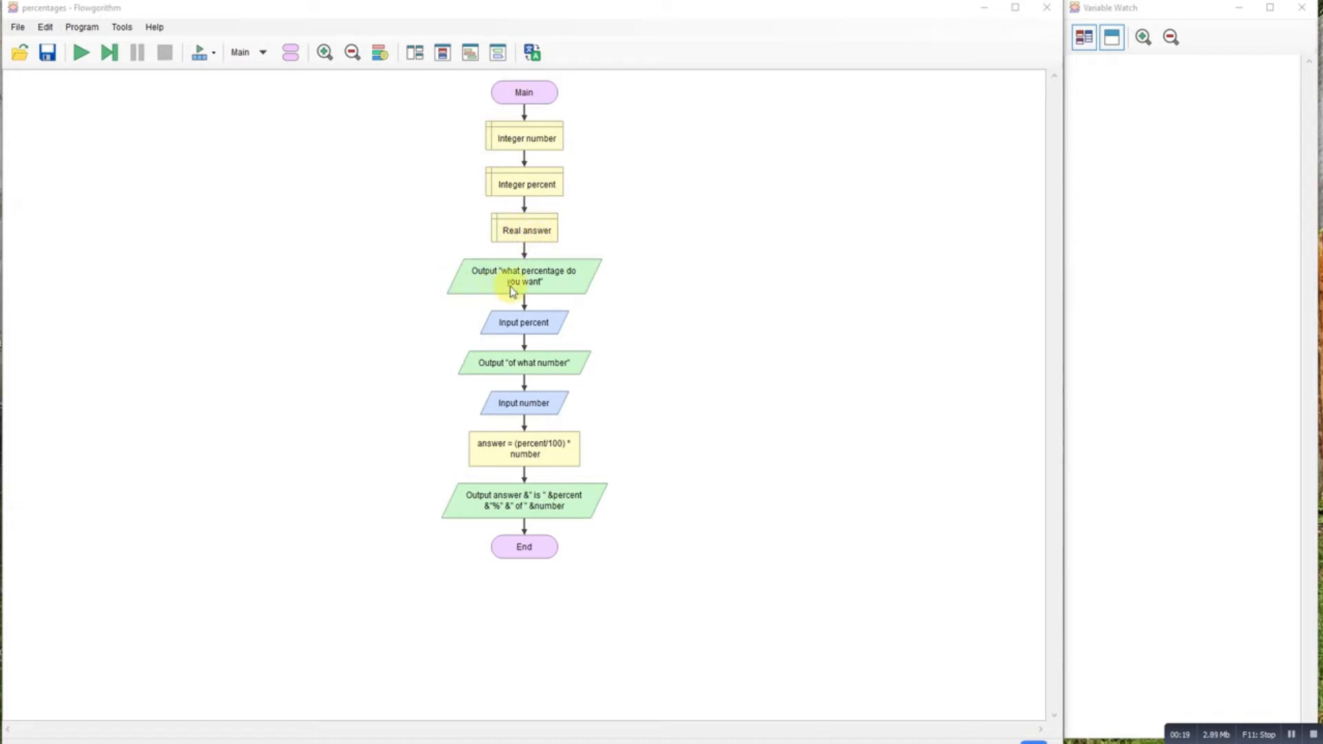
pyautogui.moveTo(500, 329)
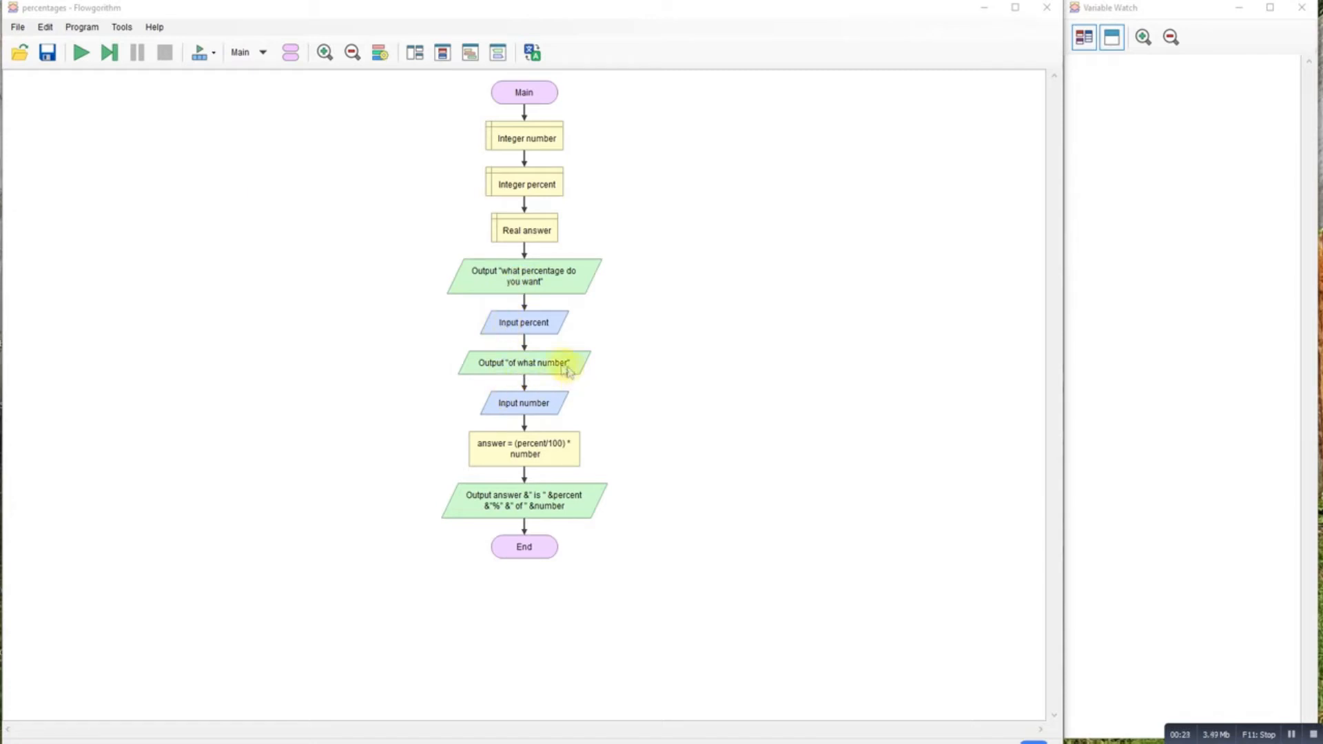
pyautogui.moveTo(523, 415)
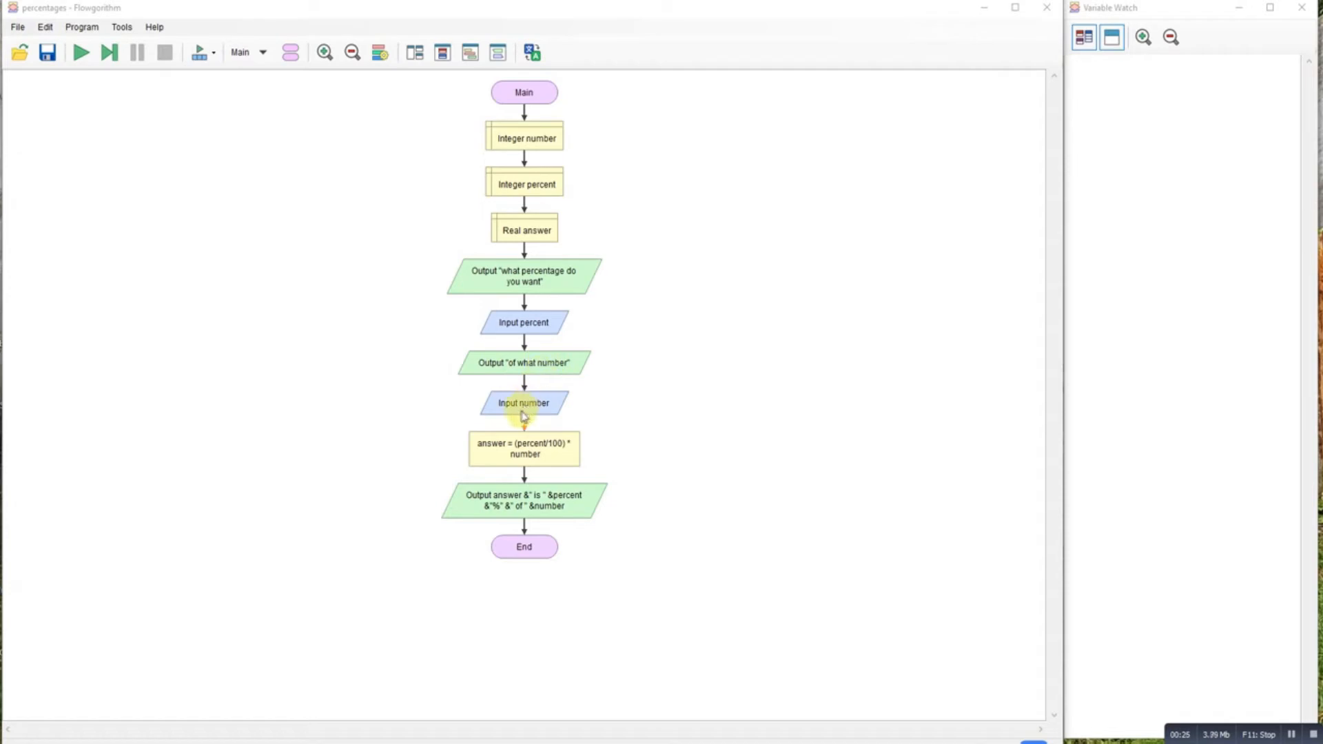
# Review the answer calculation unchanged, then run with inputs 50 and 200, printing '100 is 50% of 200'.
pyautogui.doubleClick(523, 449)
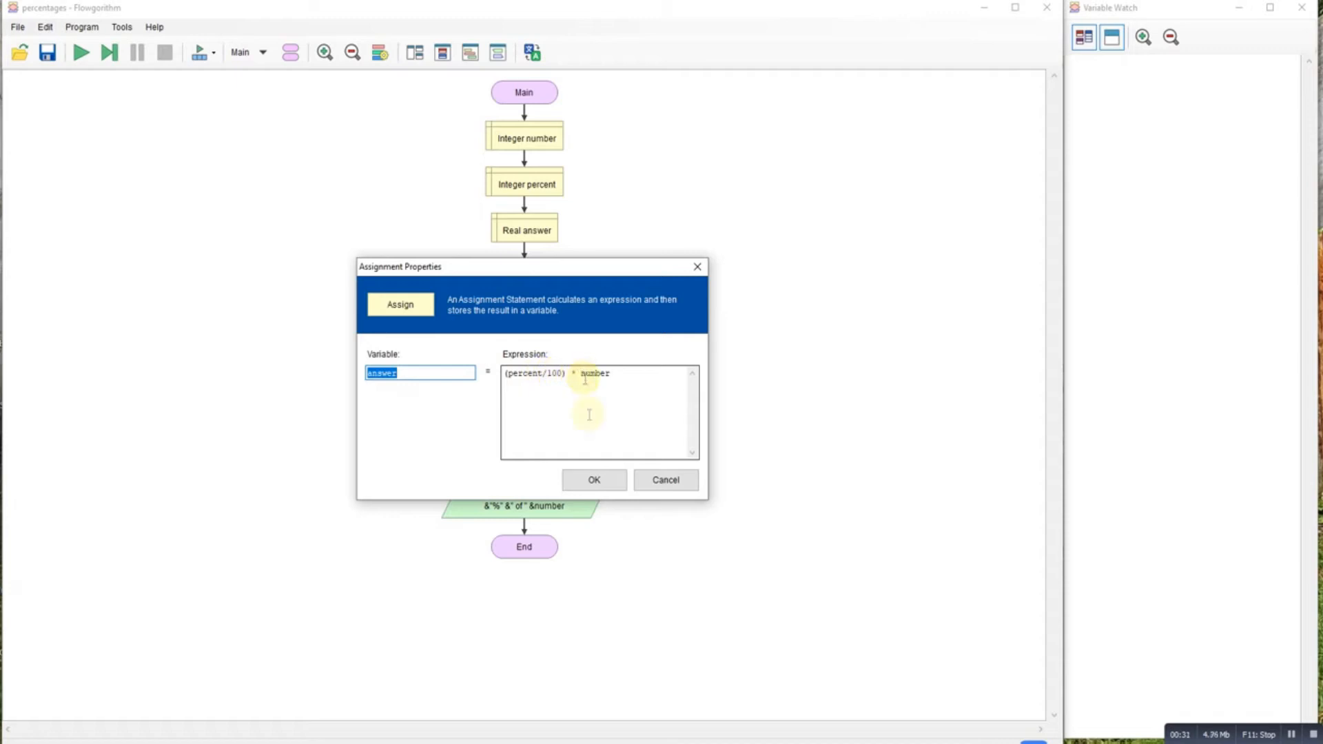
pyautogui.click(594, 480)
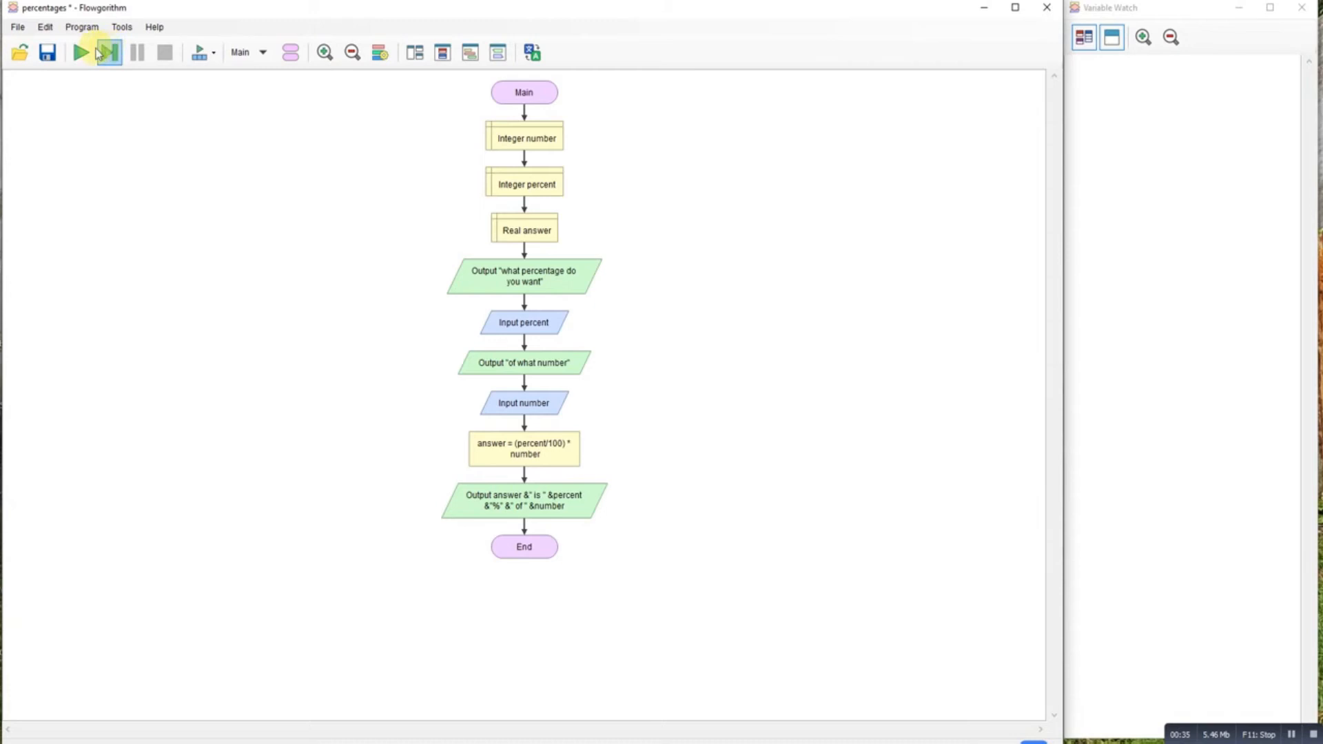
pyautogui.click(81, 52)
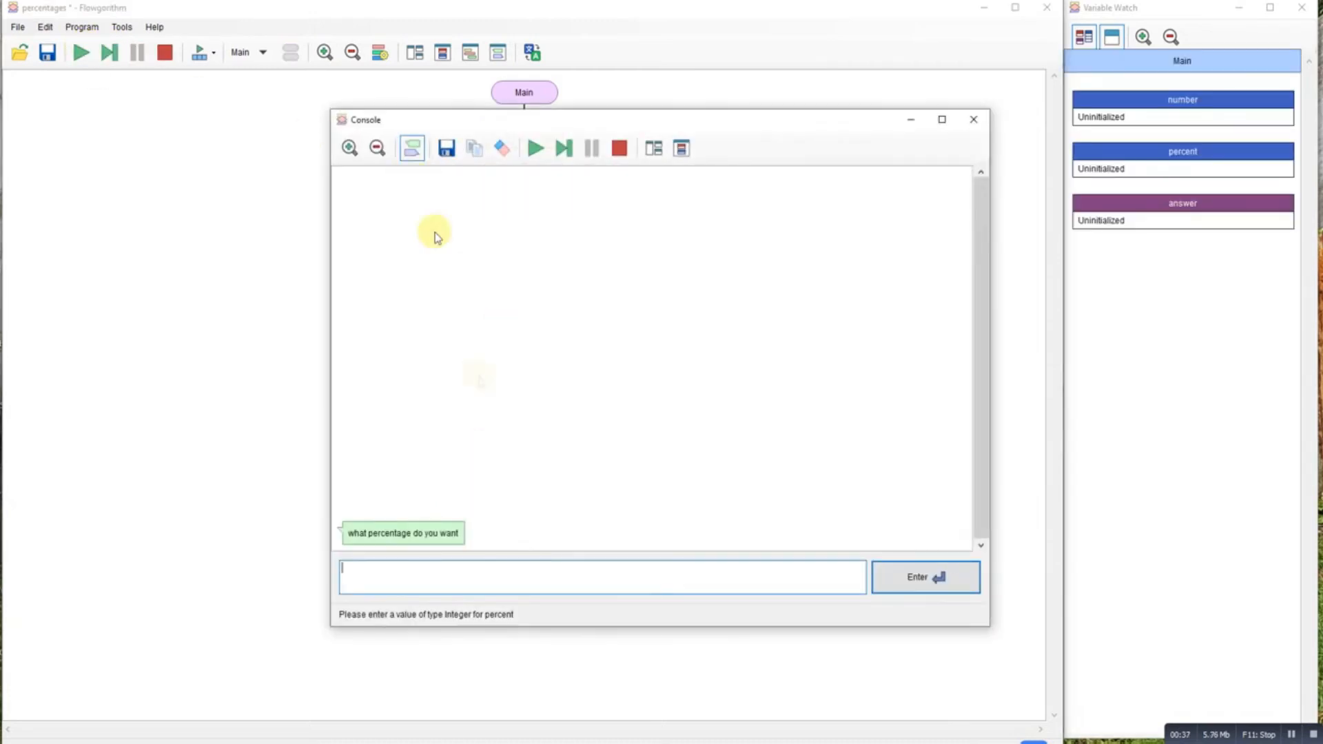
pyautogui.write('5')
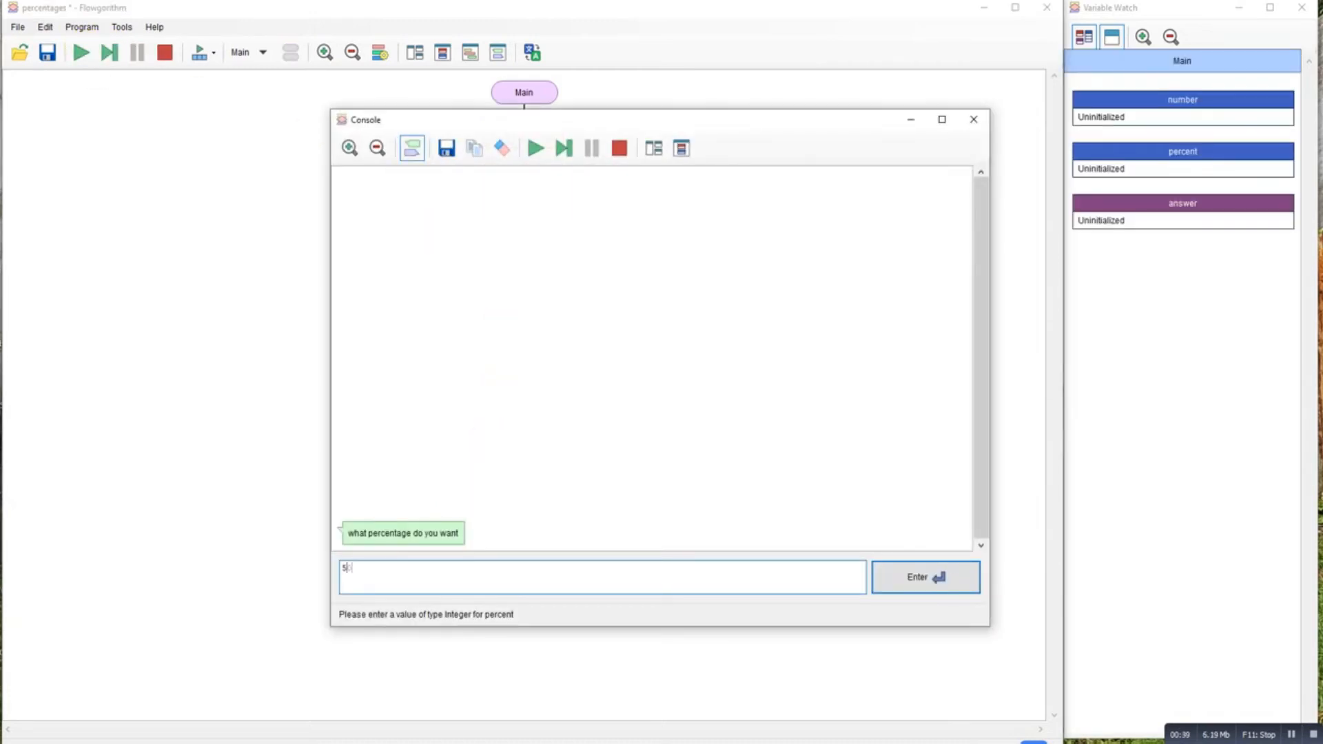
pyautogui.click(924, 577)
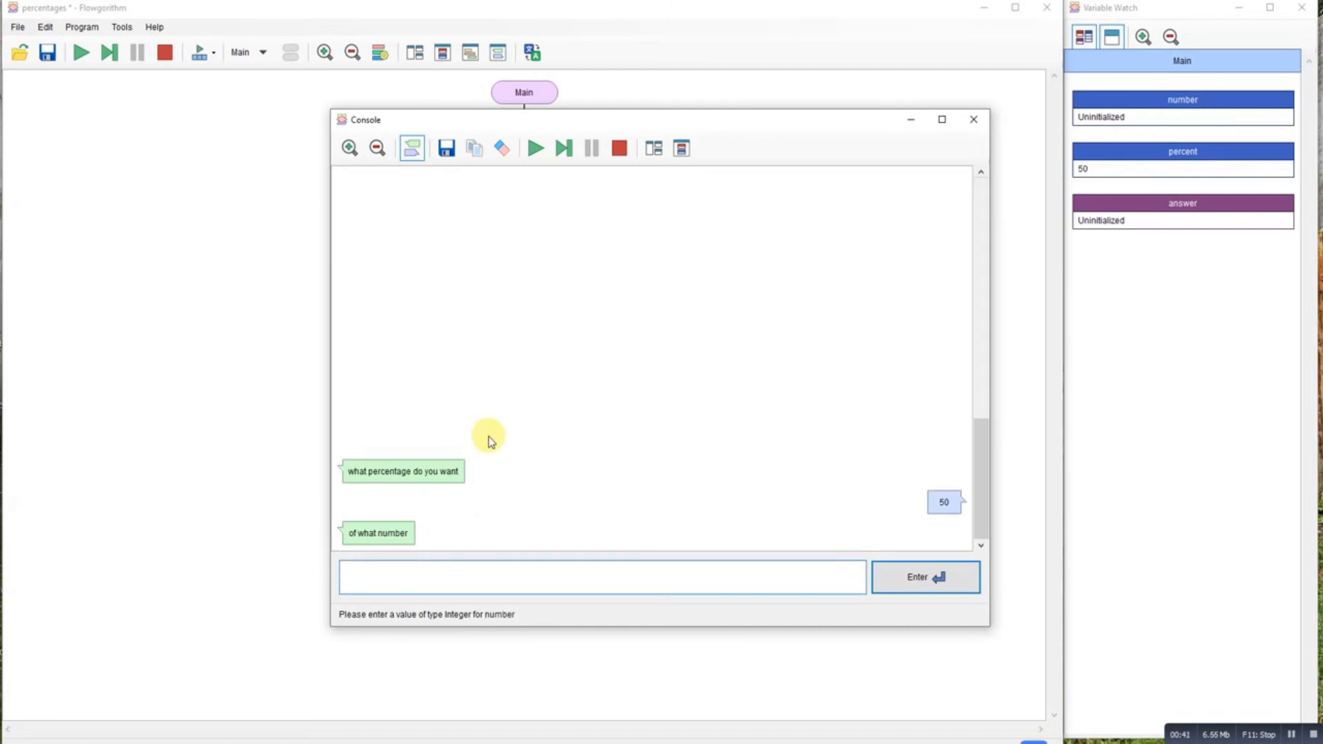
pyautogui.write('200')
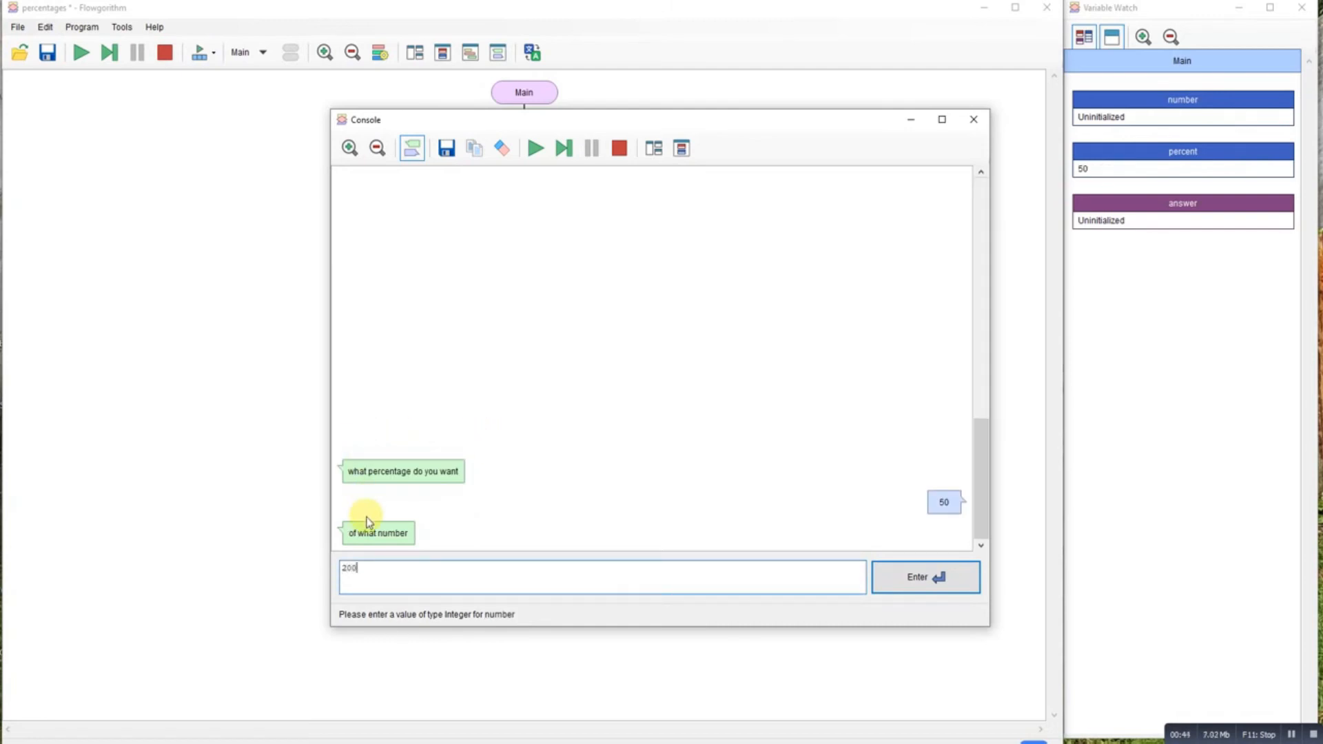
pyautogui.click(925, 578)
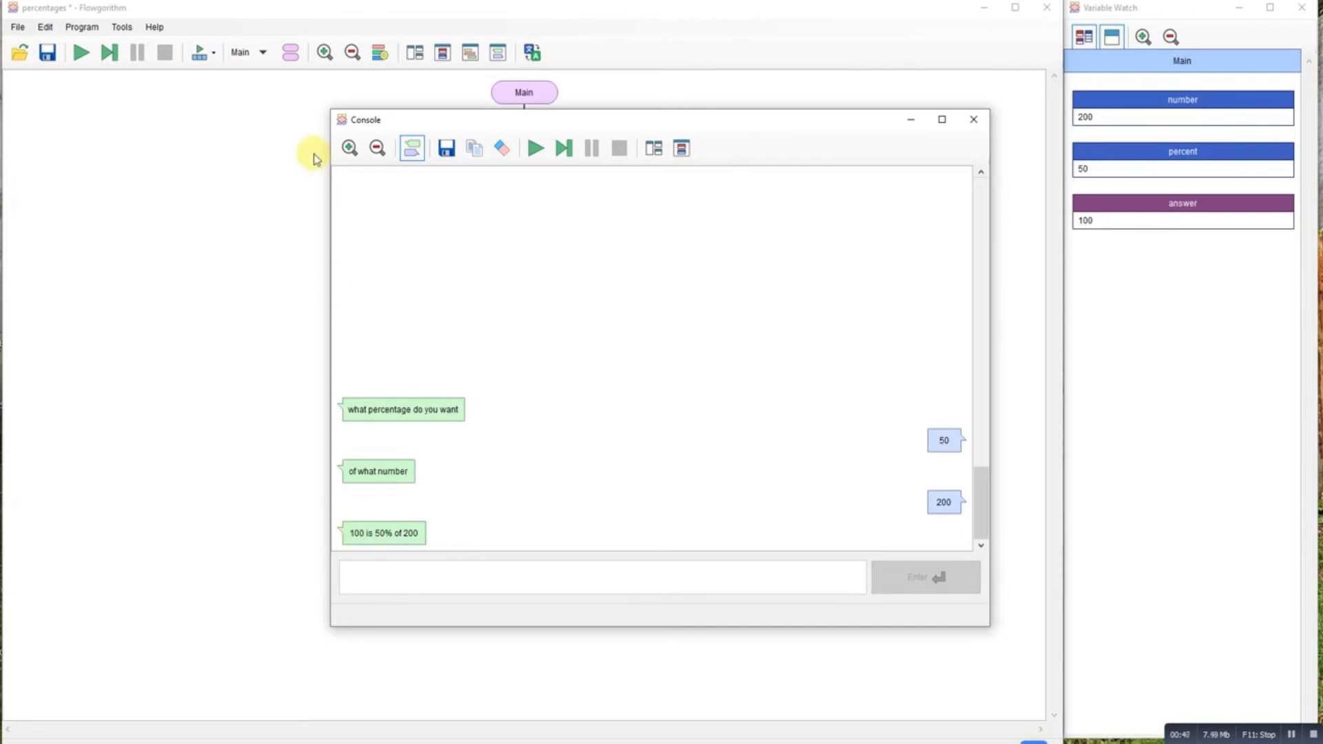
# Restart the program and enter 10 and 300, producing '30 is 10% of 300'.
pyautogui.click(535, 149)
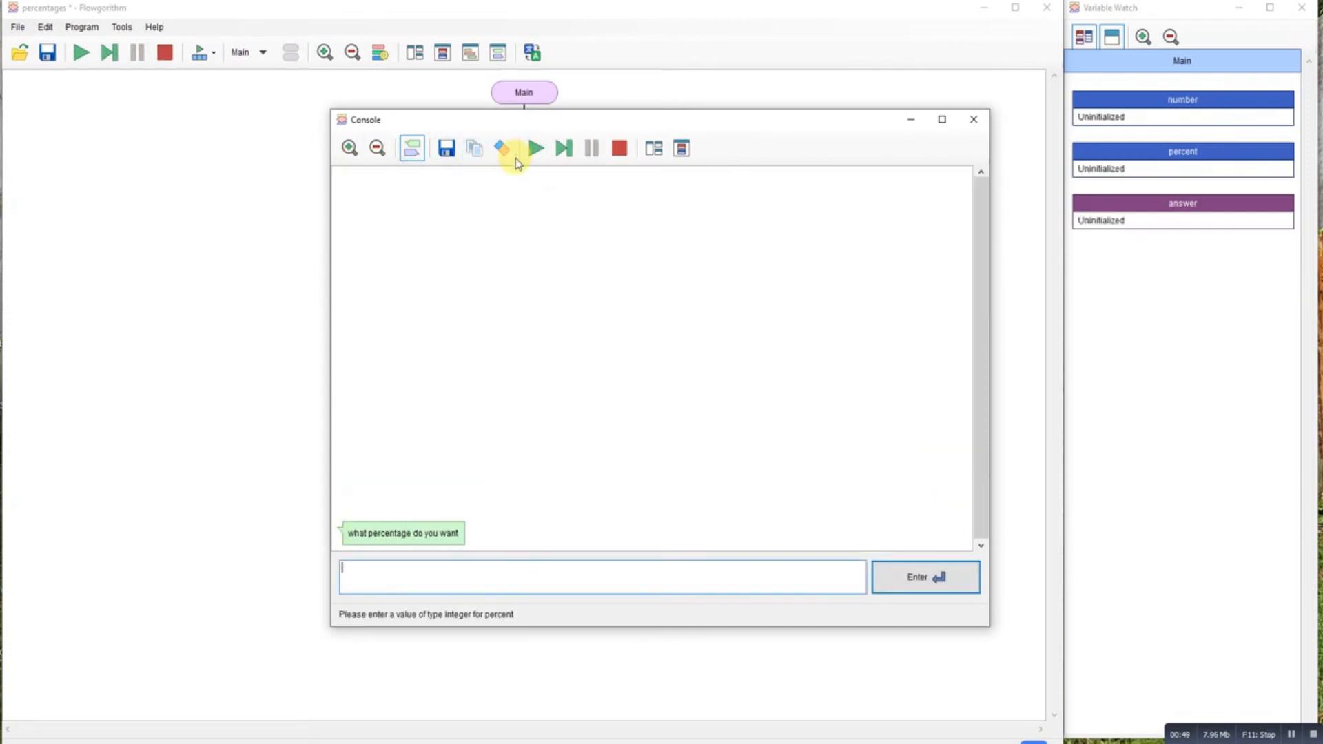
pyautogui.write('1')
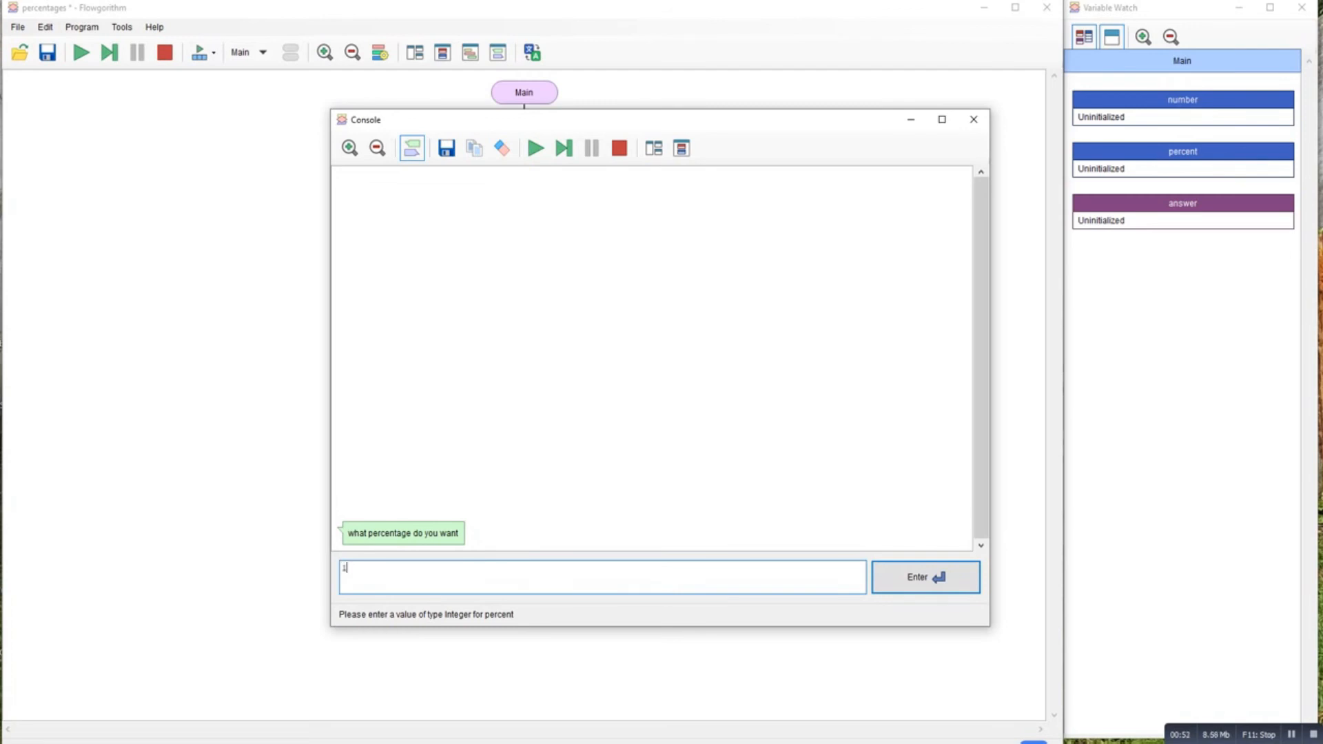
pyautogui.click(925, 578)
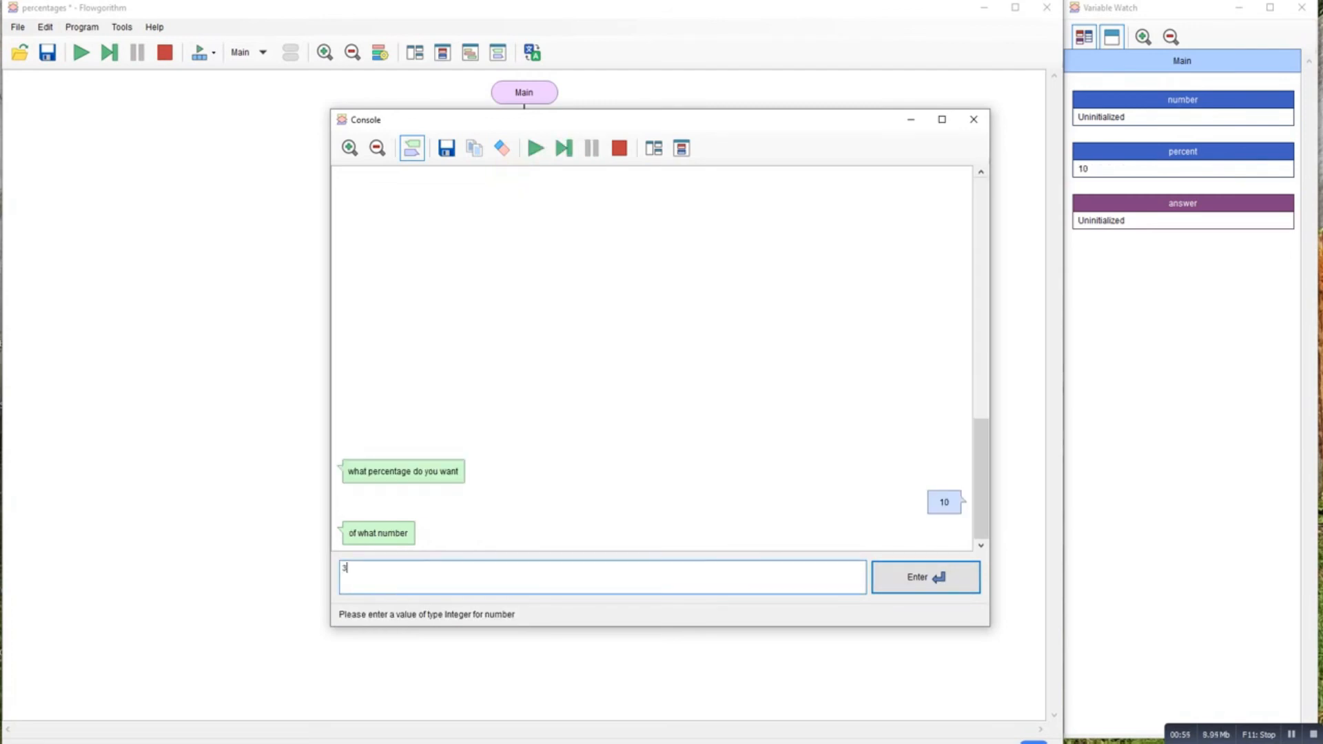
pyautogui.write('300')
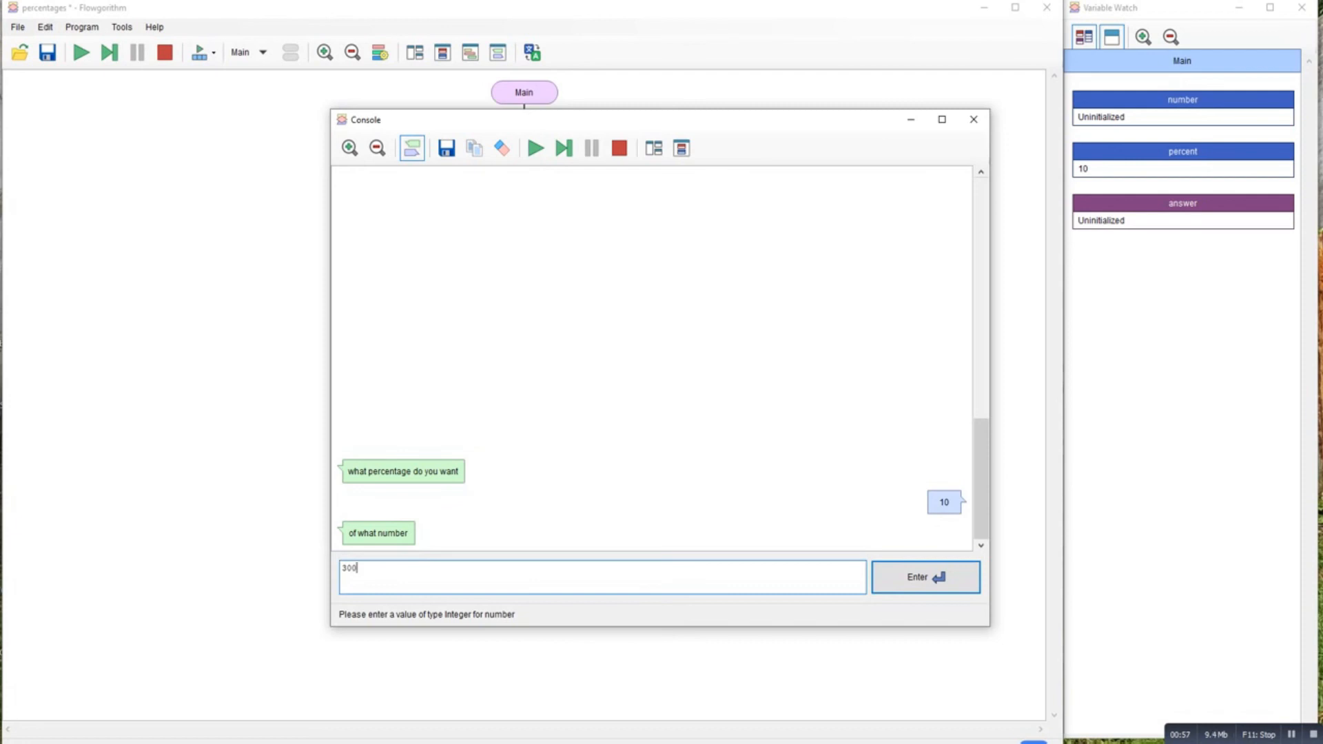
pyautogui.click(925, 578)
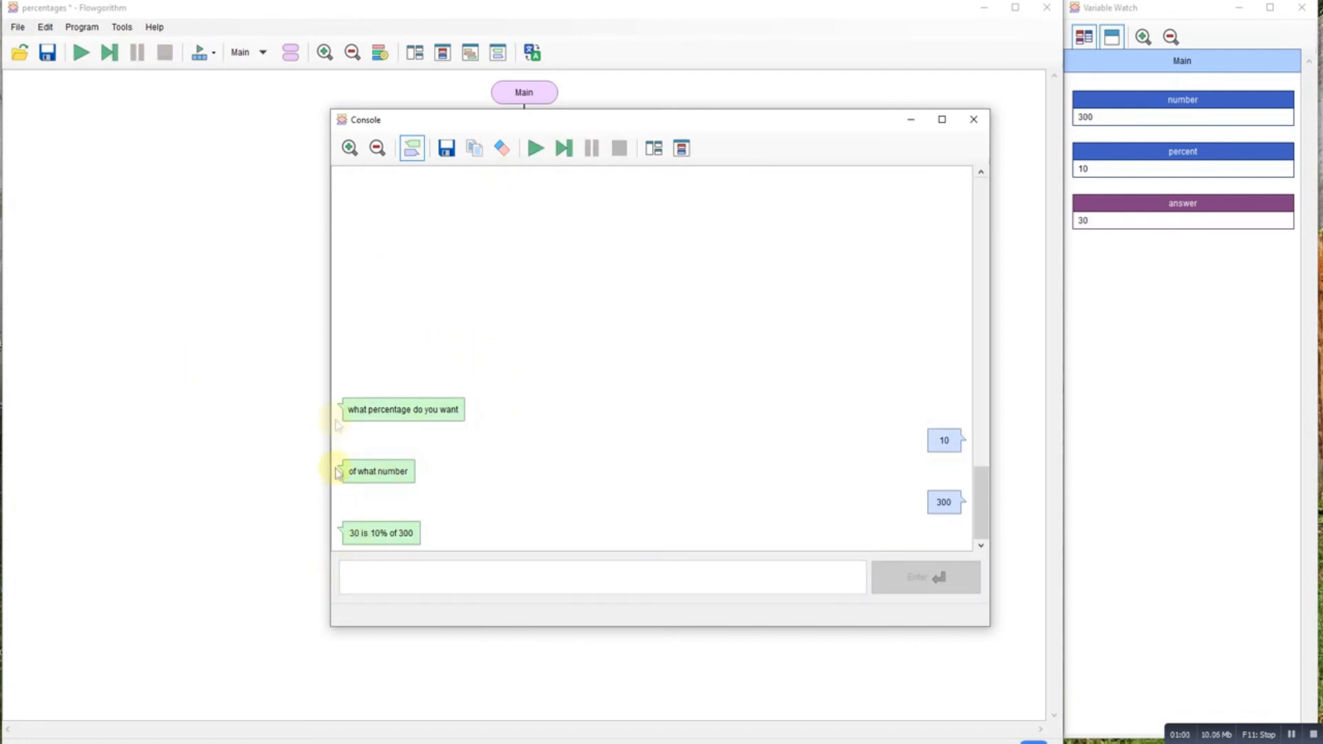
pyautogui.moveTo(636, 124)
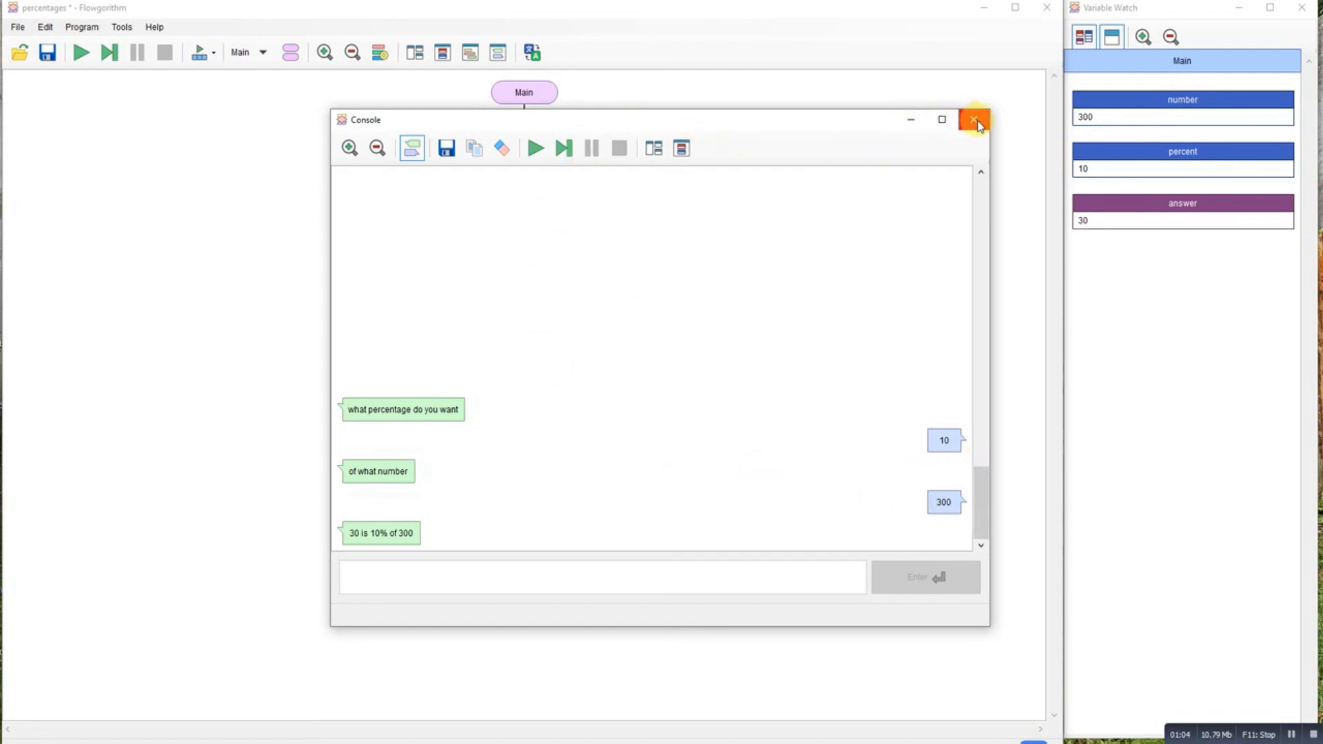
# Close the console window, keeping watched values 300, 10 and 30 on the flowchart.
pyautogui.click(973, 119)
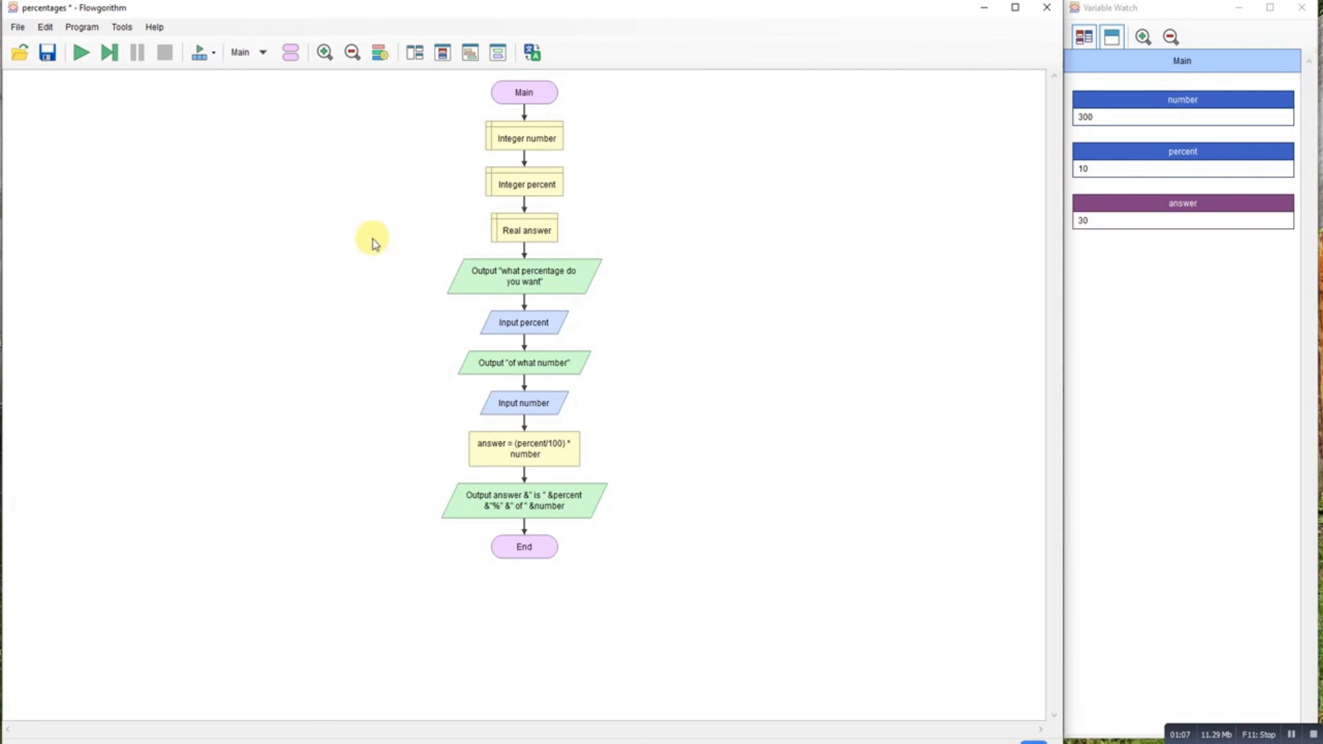
pyautogui.moveTo(931, 376)
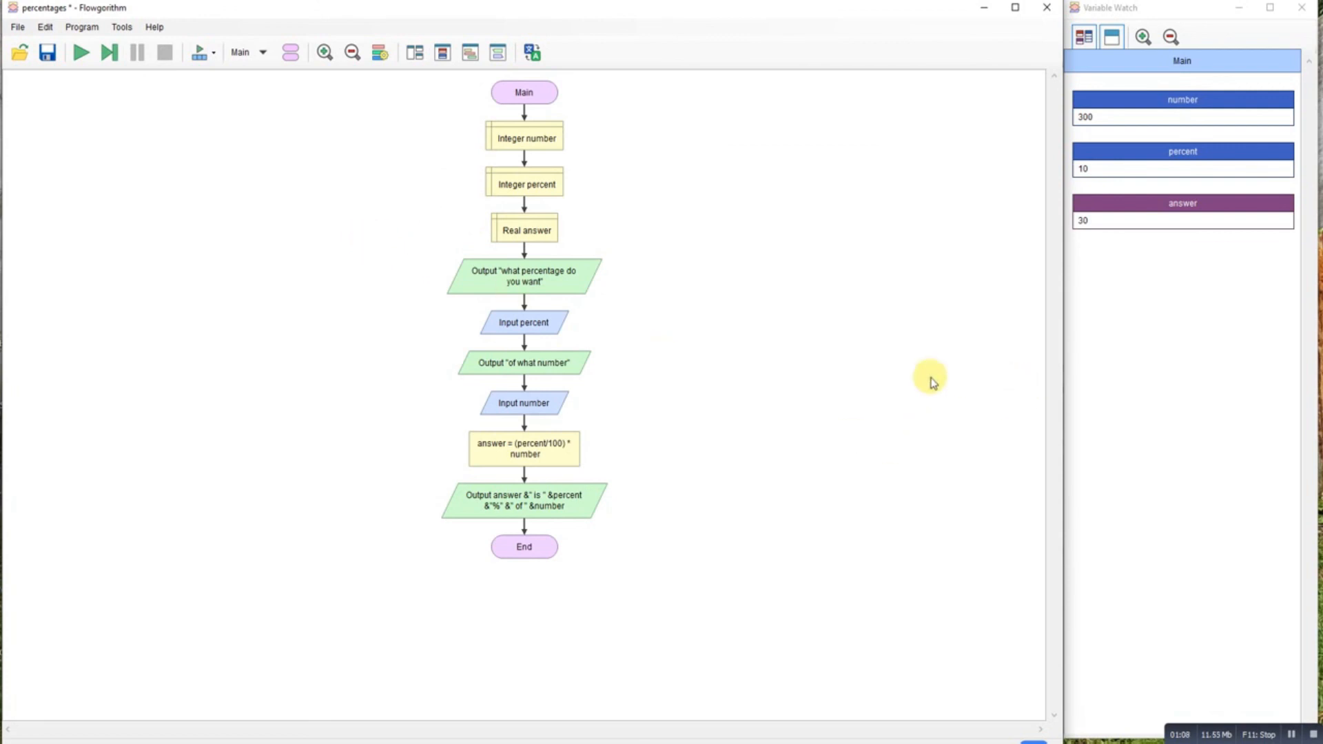